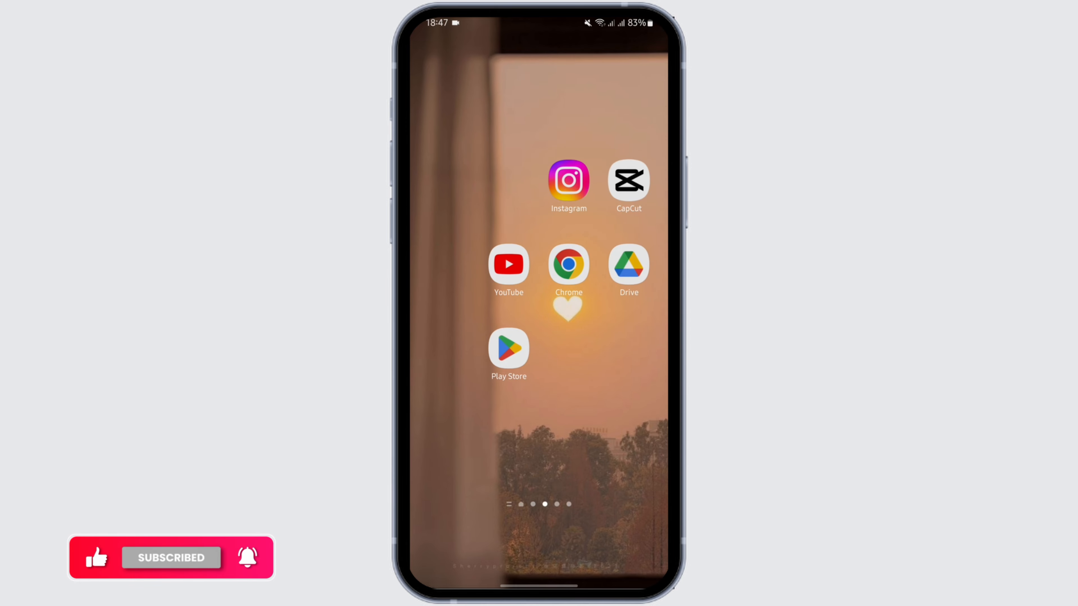
Step: Find Snapchat in the Play Store and confirm its listing offers an Open button
{"action": "left_click", "coordinate": [509, 344]}
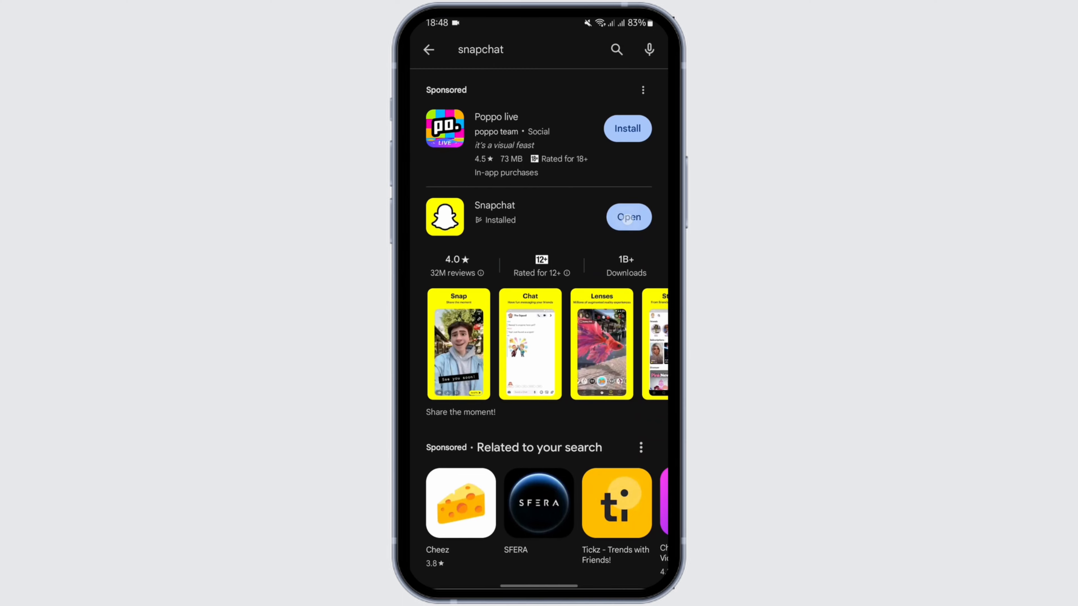
Step: Launch Snapchat from its store listing, glance at the lens explorer, then return home
{"action": "left_click", "coordinate": [627, 217]}
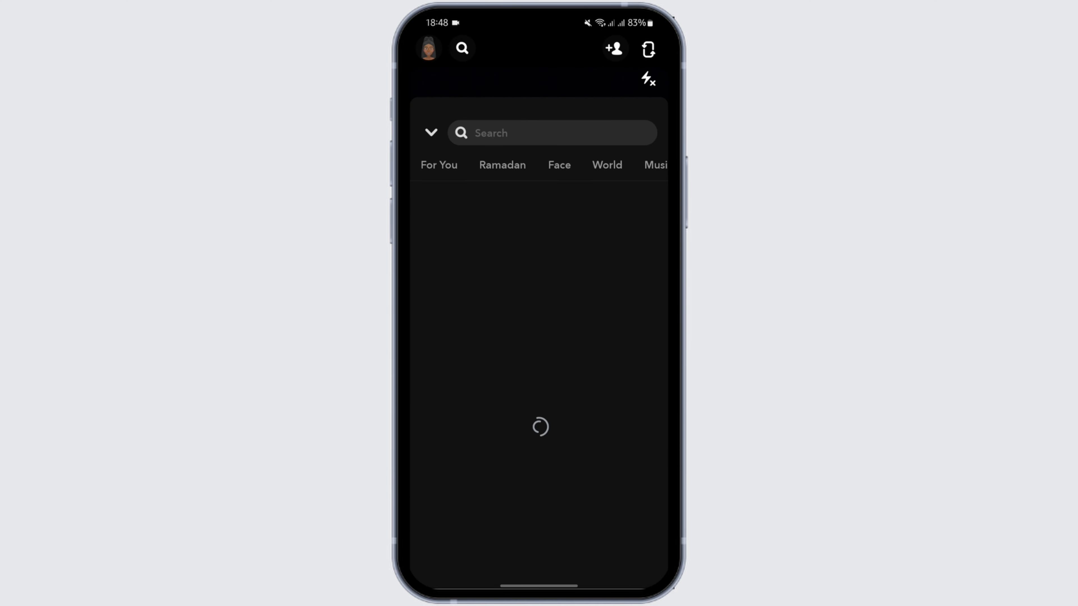
{"action": "left_click", "coordinate": [550, 132]}
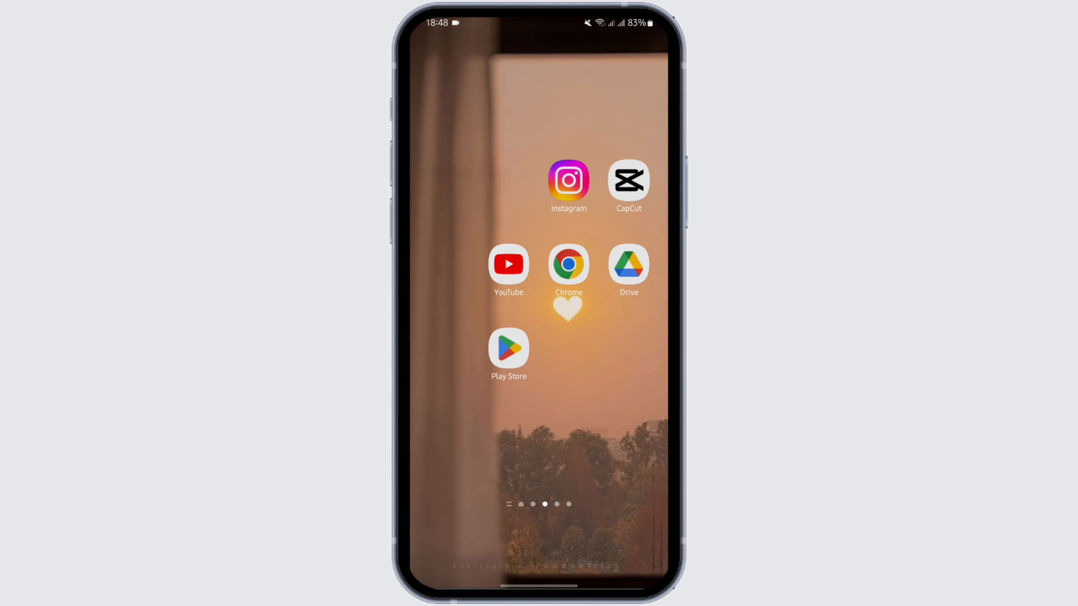
Step: Search Settings for Snapchat, open its app info result, then return to the home screen
{"action": "scroll", "scroll_direction": "right", "scroll_amount": 3}
{"action": "type", "text": "sna"}
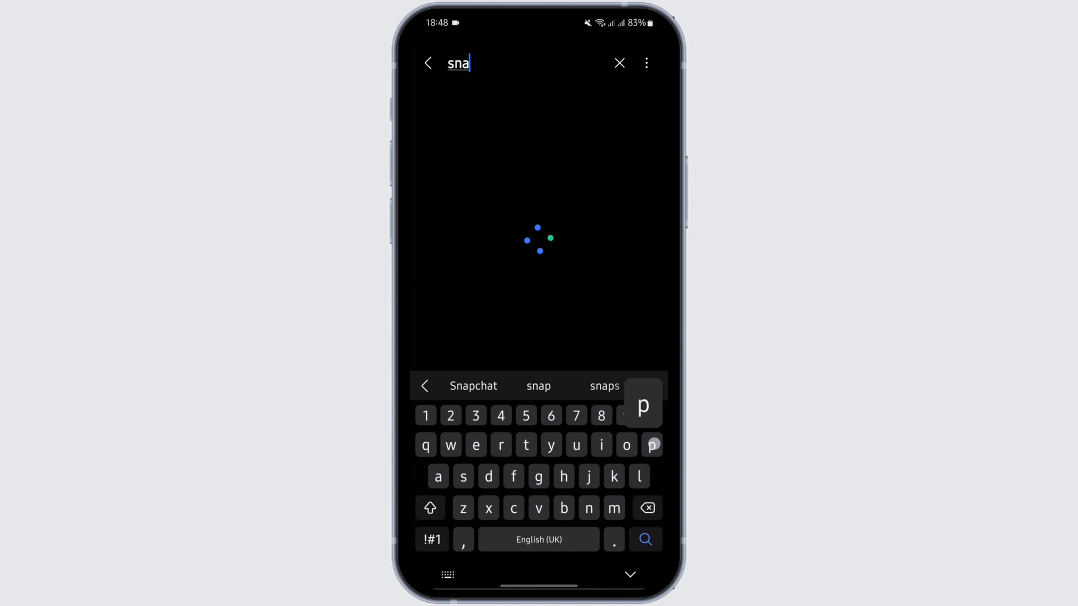
{"action": "left_click", "coordinate": [473, 386]}
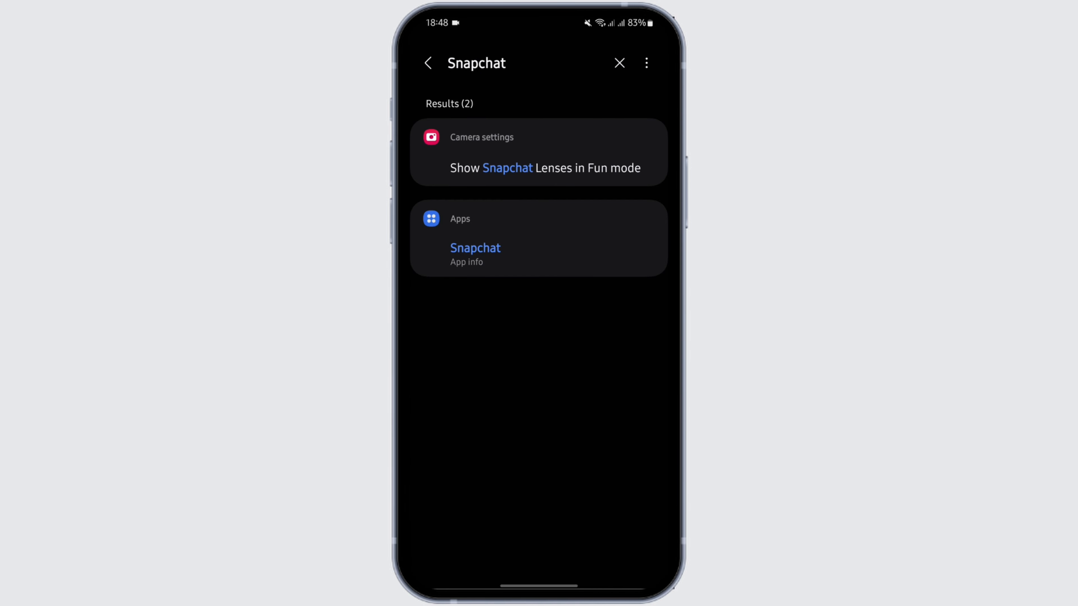
{"action": "left_click", "coordinate": [475, 253]}
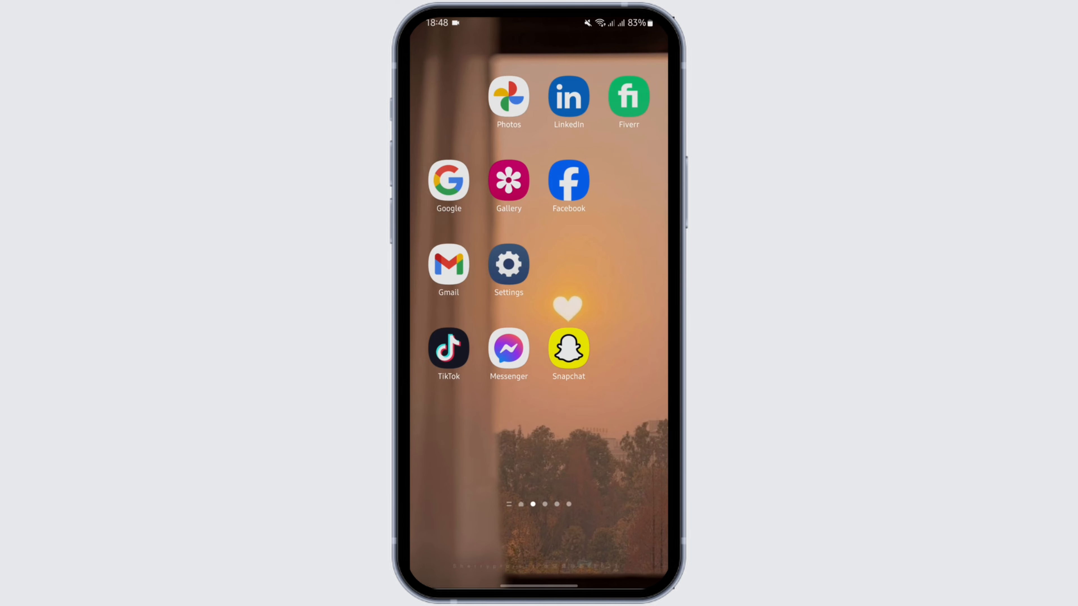
Step: Search Chrome for 'Snapchat dog filter' and follow Dog Lens by Snapchat into the camera
{"action": "scroll", "scroll_direction": "left", "scroll_amount": 3}
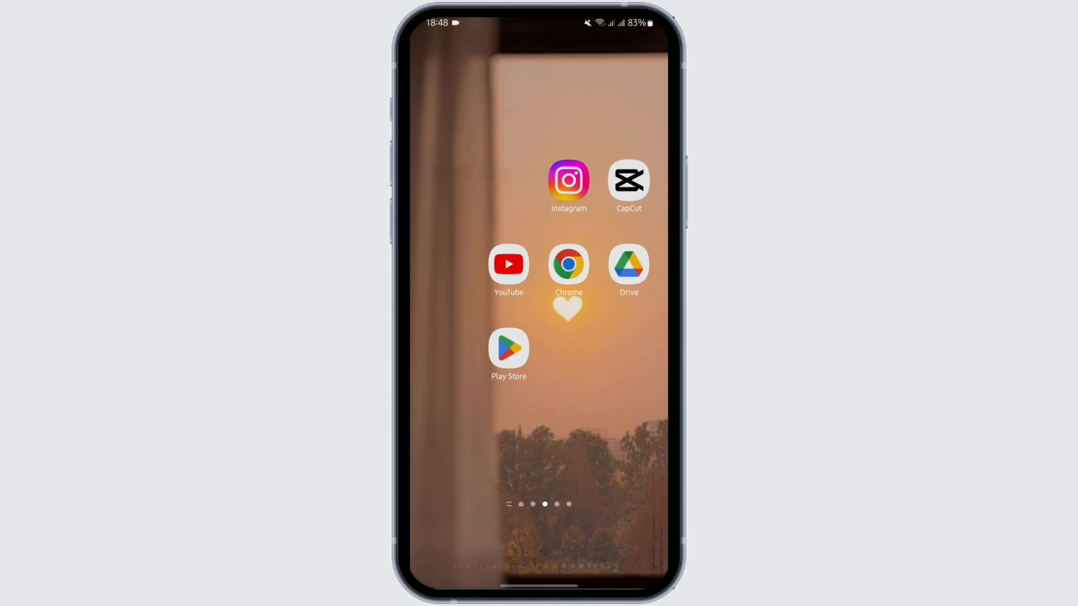
{"action": "left_click", "coordinate": [567, 264]}
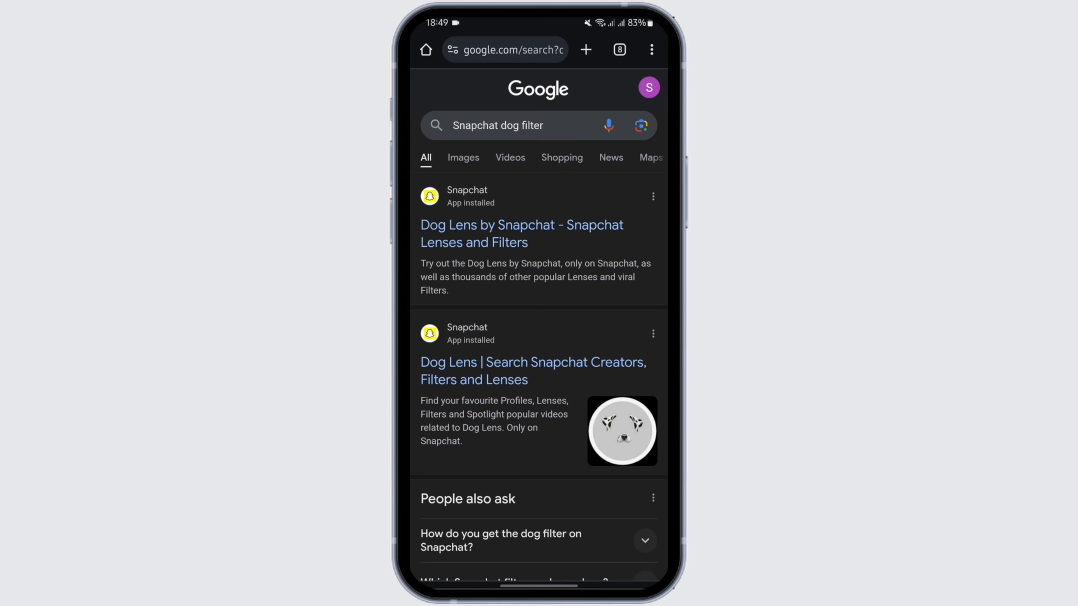
{"action": "scroll", "scroll_direction": "down", "scroll_amount": 3}
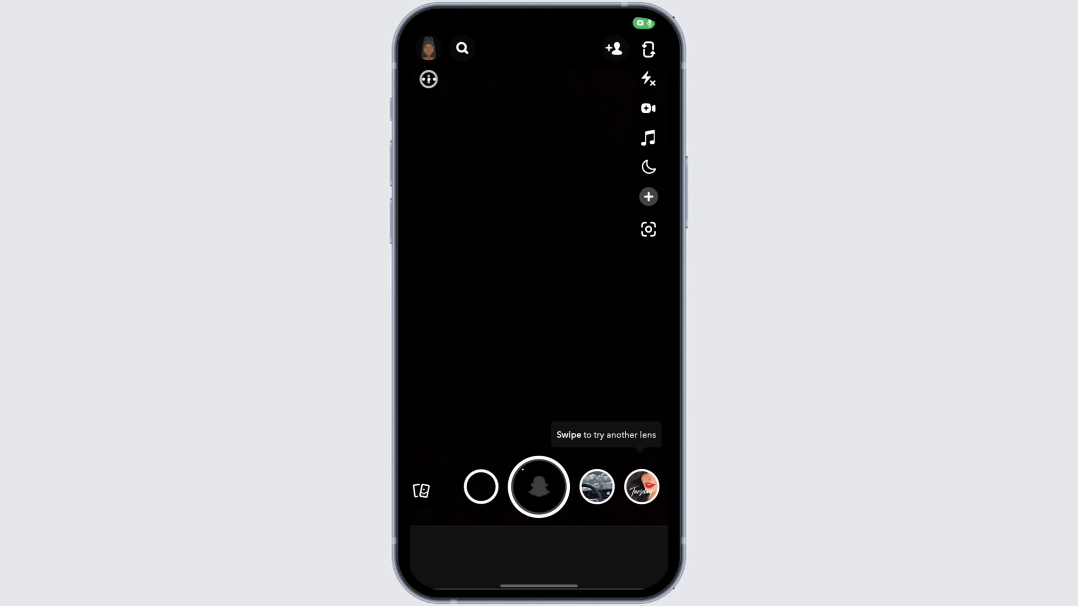
{"action": "left_click", "coordinate": [539, 486]}
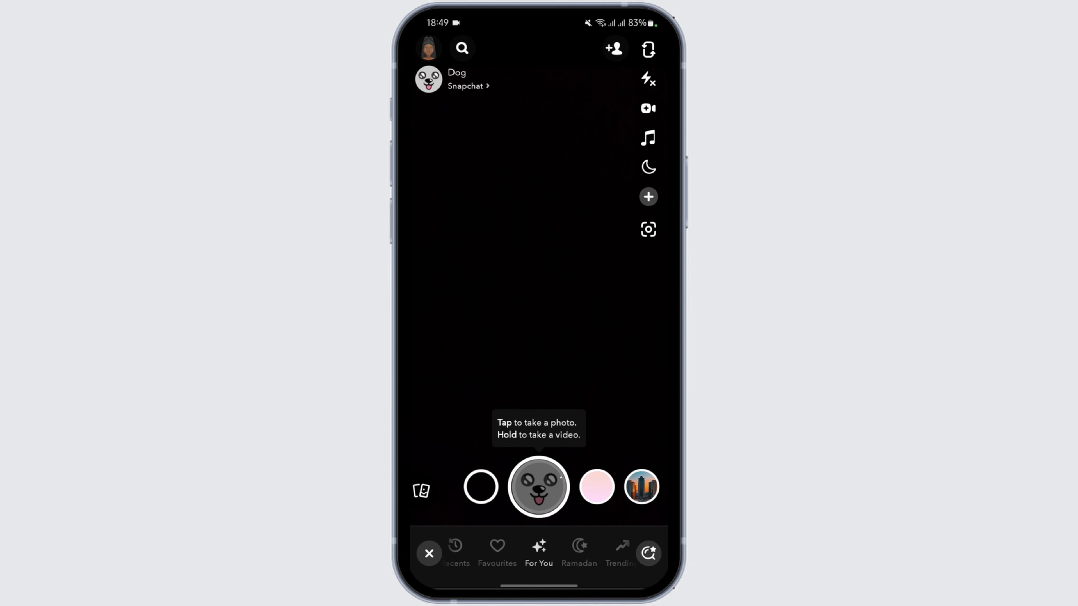